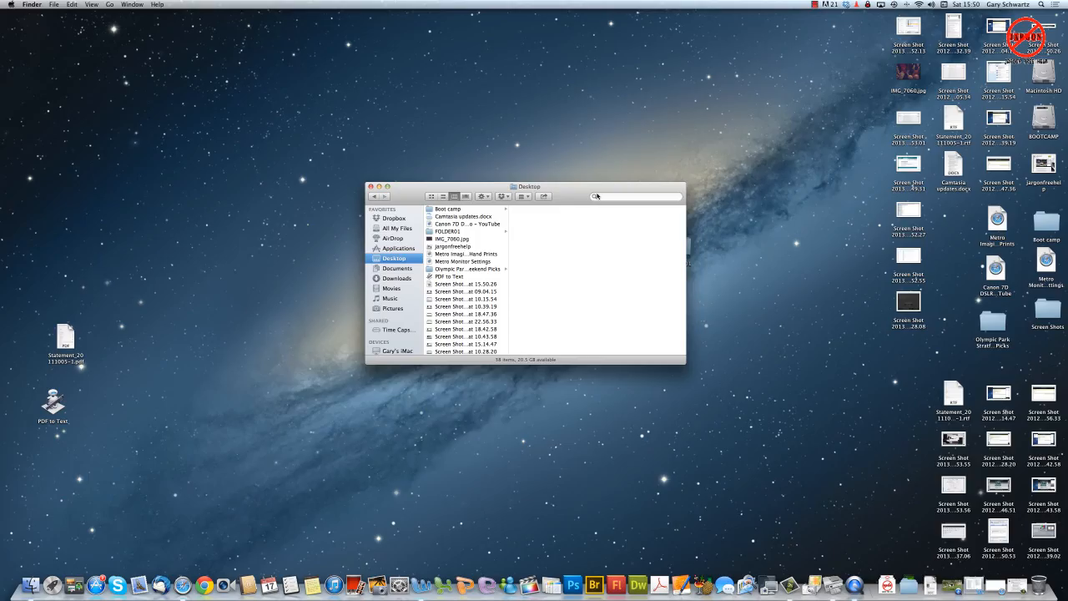
pyautogui.moveTo(596, 196)
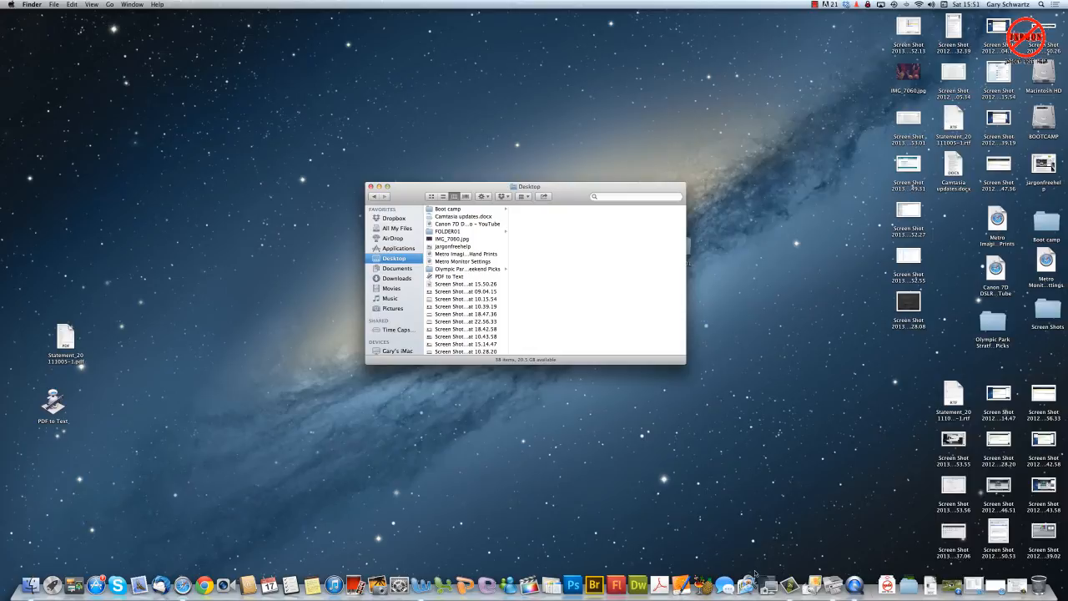
pyautogui.moveTo(650, 533)
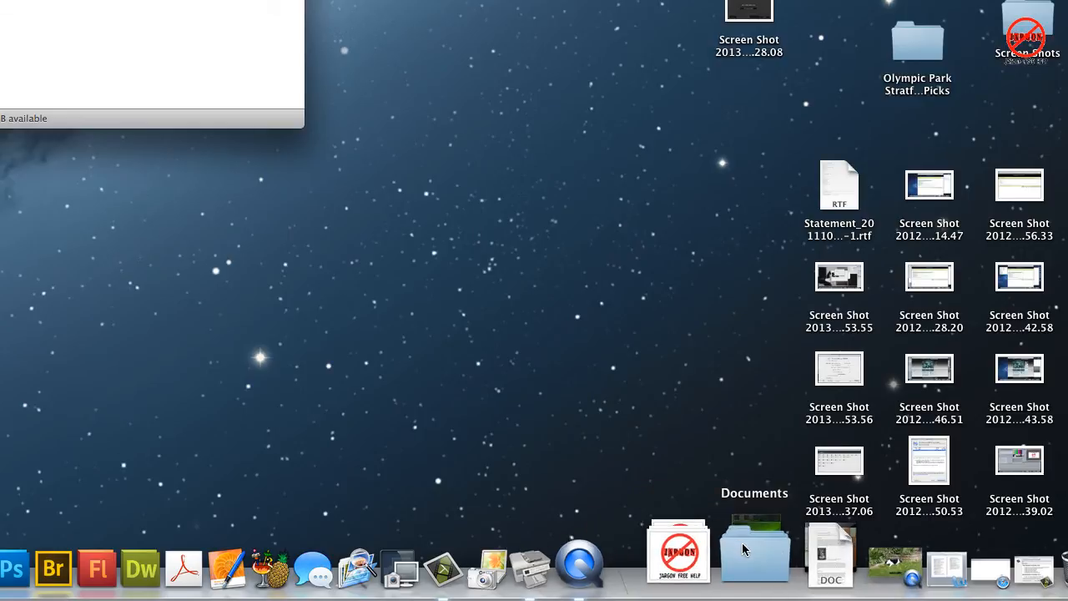
pyautogui.moveTo(706, 550)
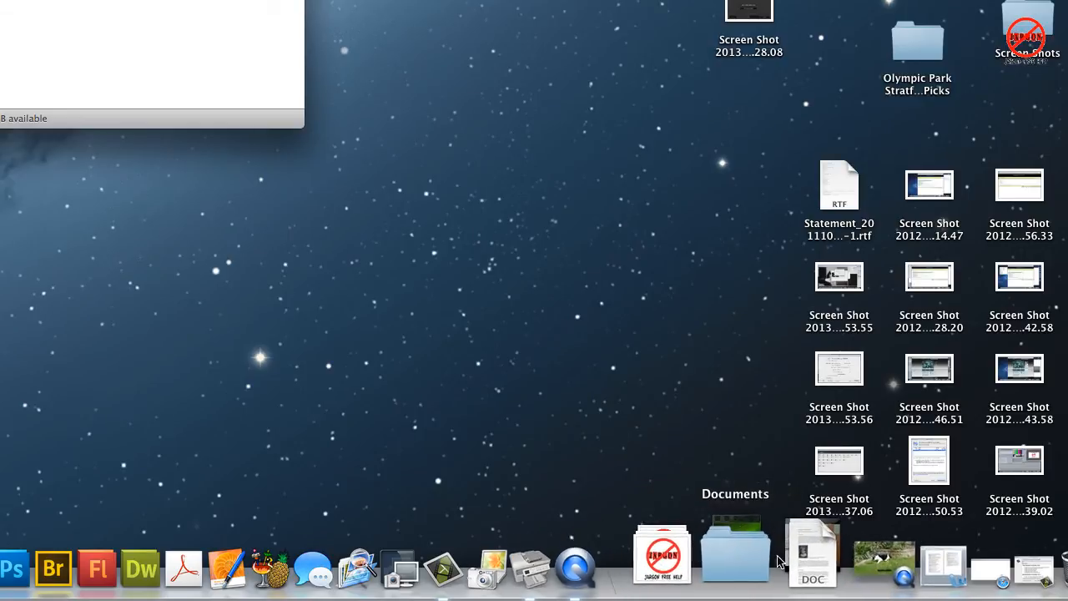
pyautogui.moveTo(791, 554)
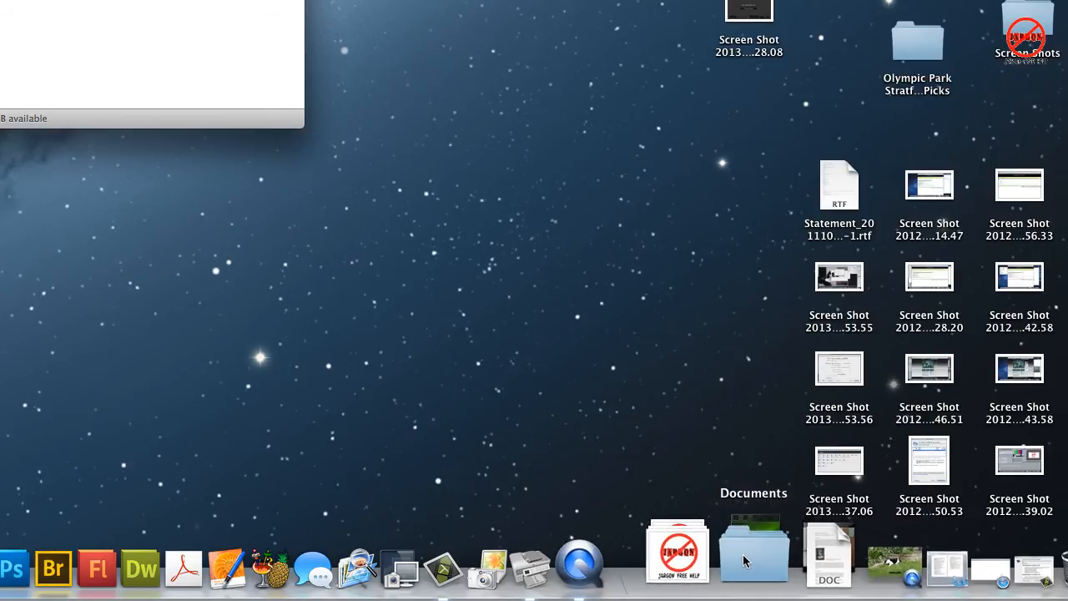
pyautogui.moveTo(702, 549)
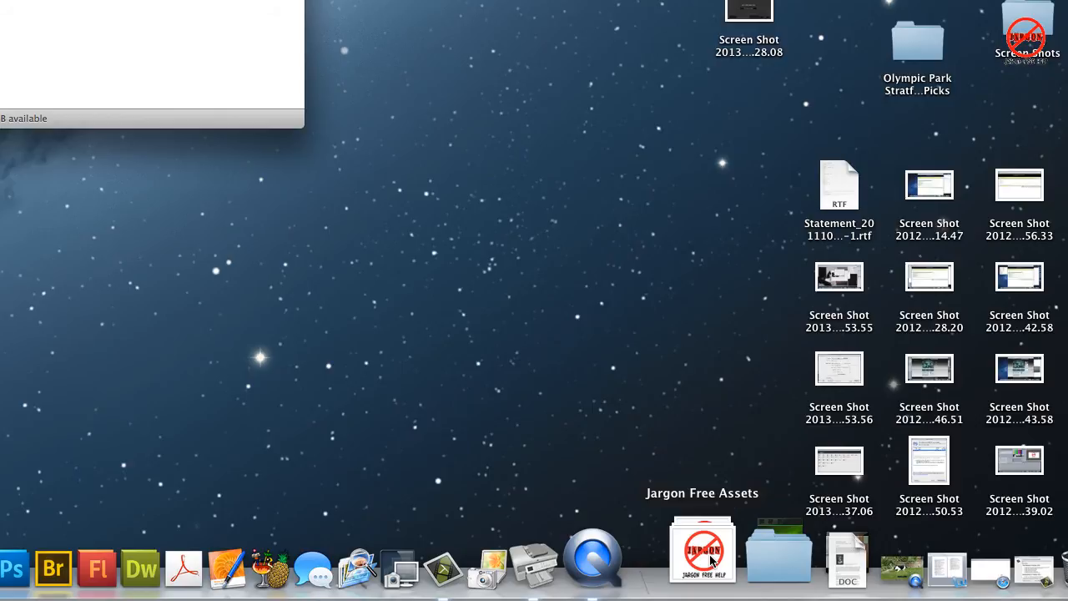
# - Fan out the Jargon Free Assets stack, open that folder in a window, then close it
pyautogui.click(702, 551)
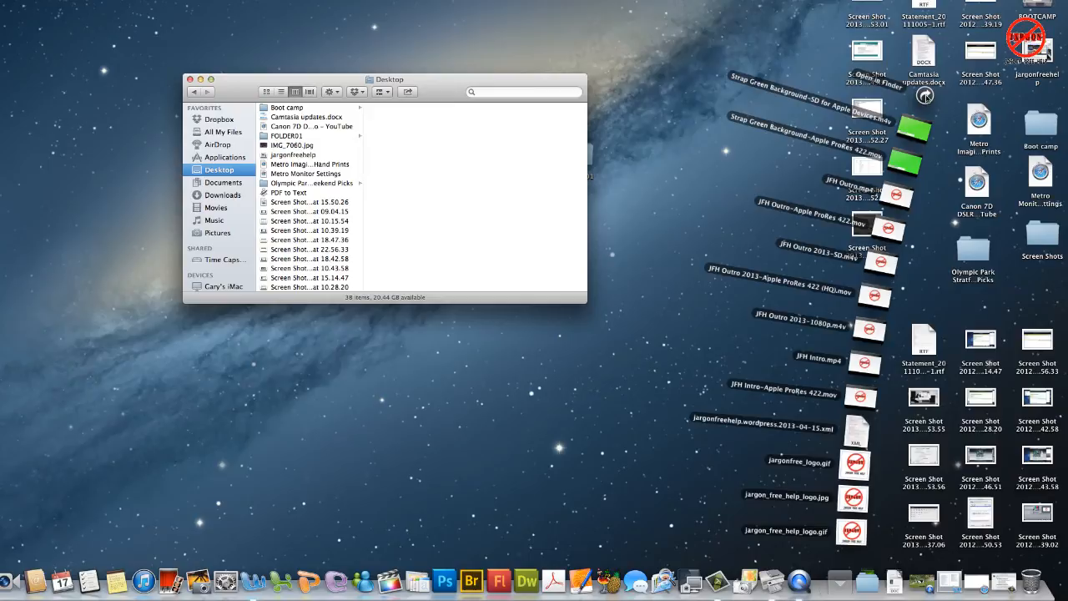
pyautogui.click(231, 129)
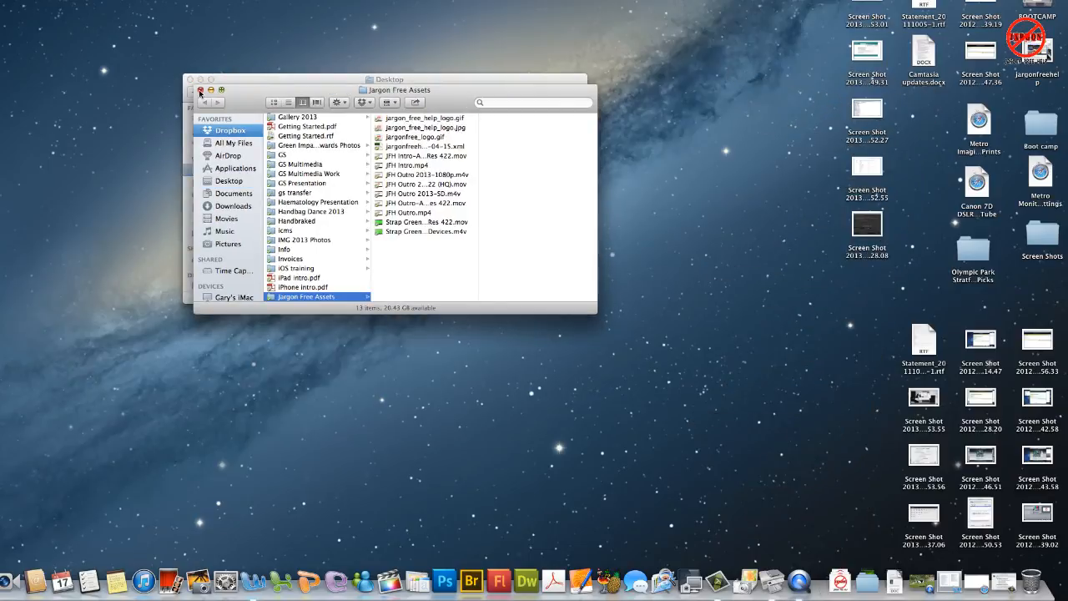
pyautogui.click(229, 181)
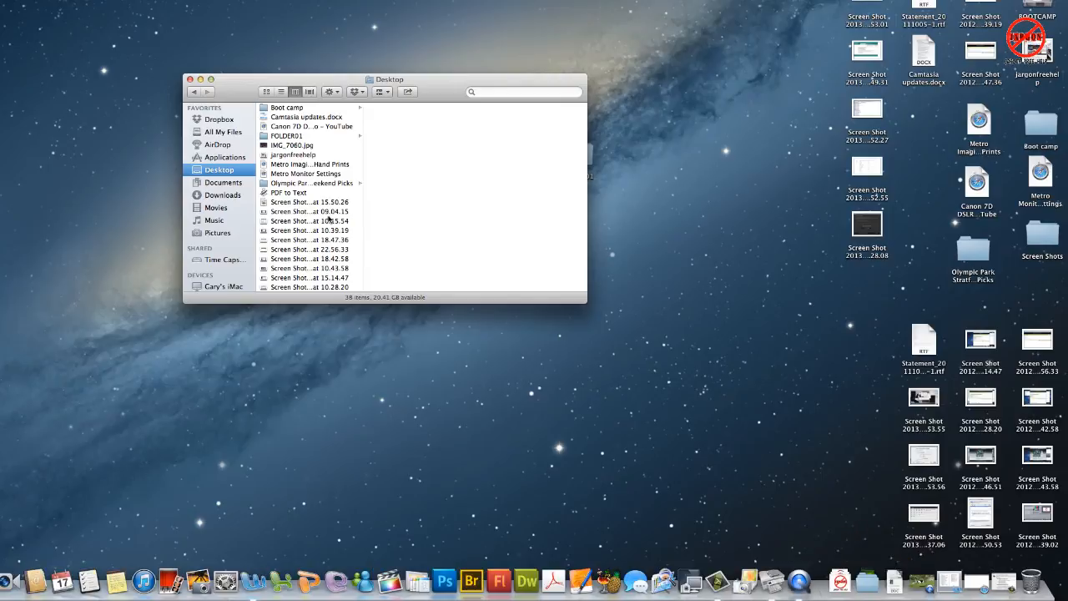
# - Browse the Dropbox folder's contents, then return to the Desktop folder
pyautogui.click(218, 119)
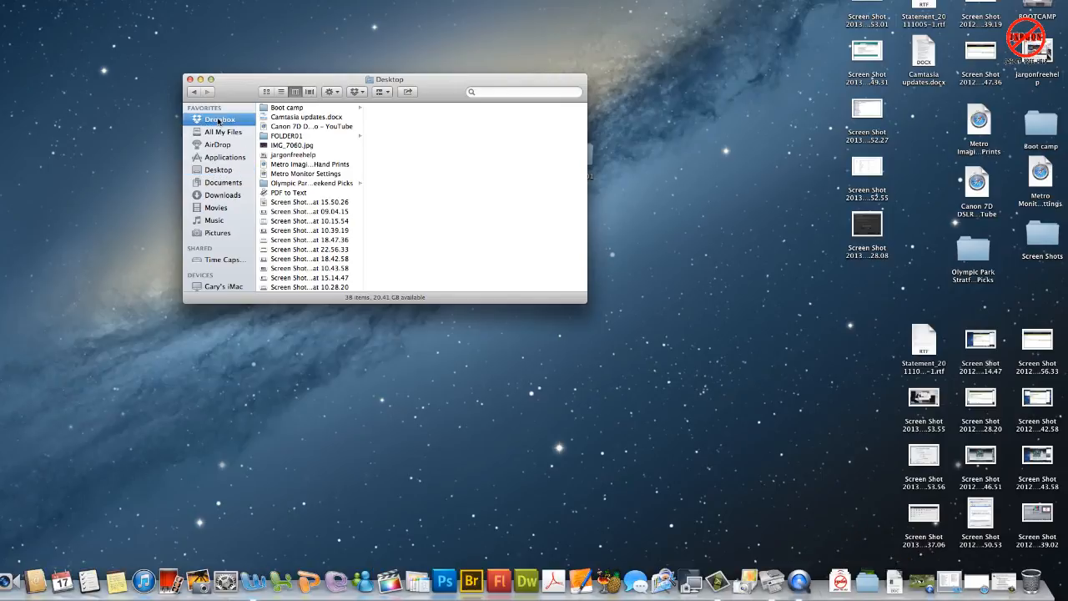
pyautogui.click(219, 120)
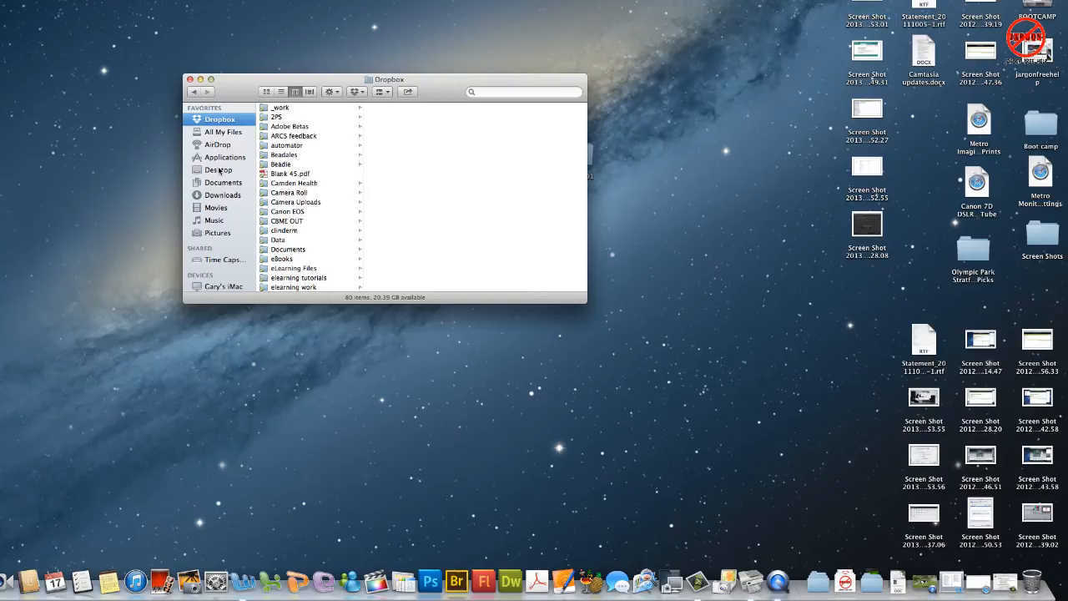
pyautogui.click(218, 169)
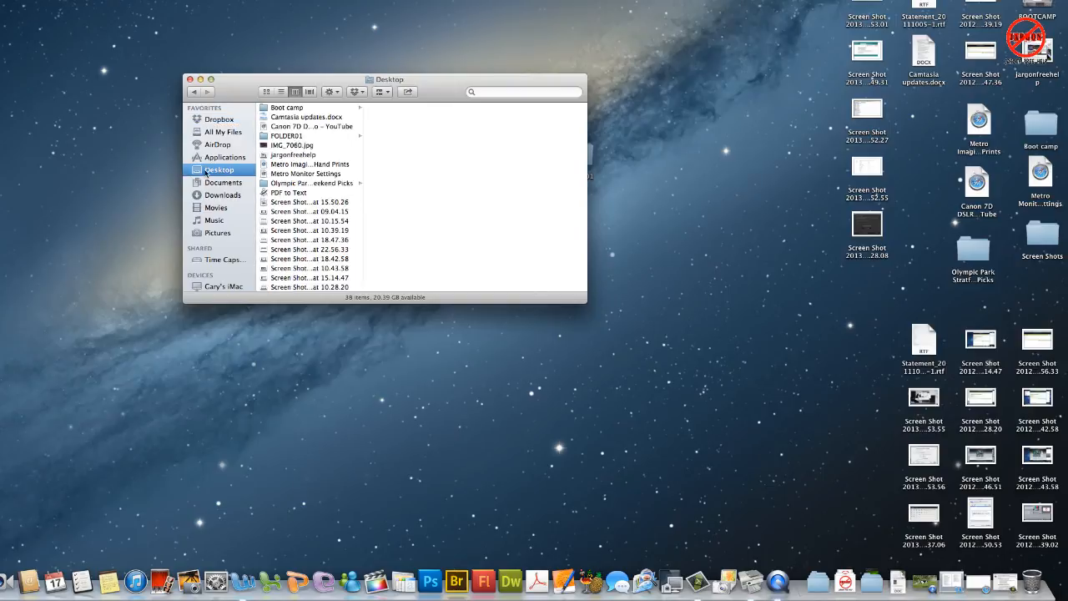
pyautogui.moveTo(255, 156)
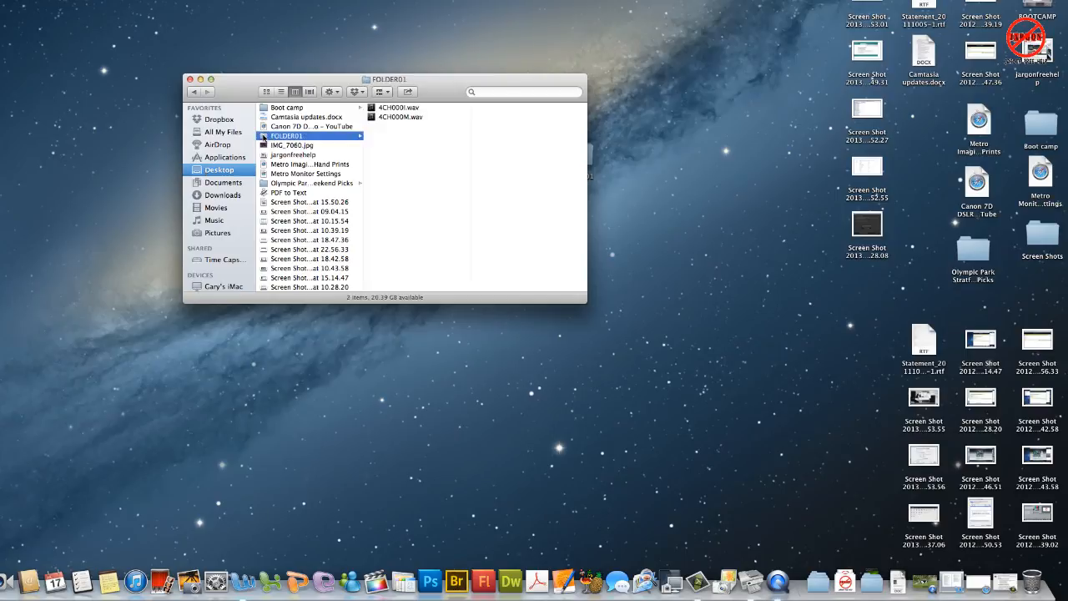
pyautogui.moveTo(815, 578)
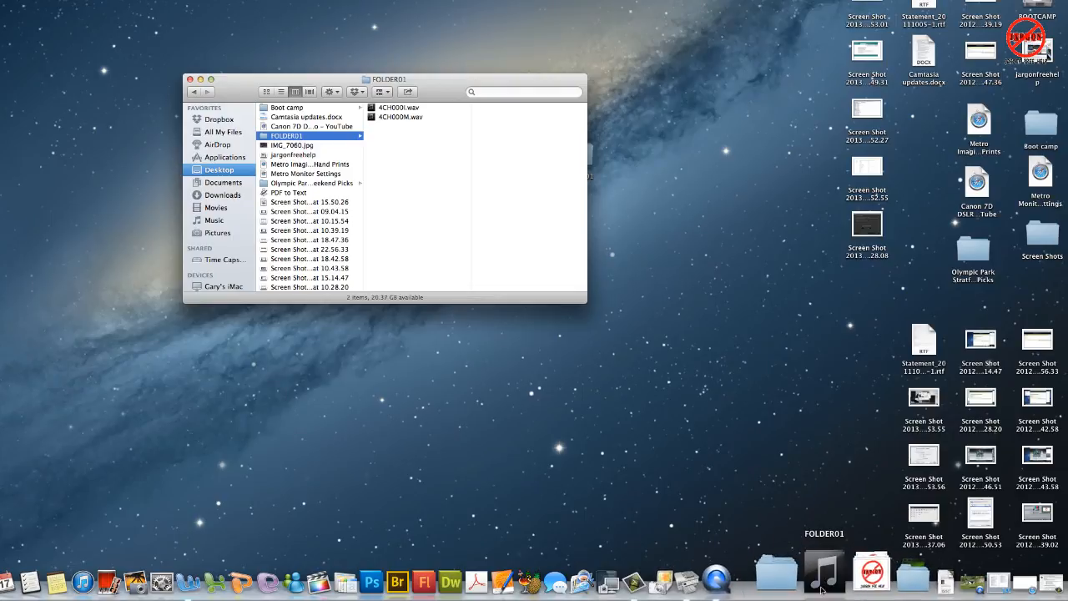
pyautogui.moveTo(790, 571)
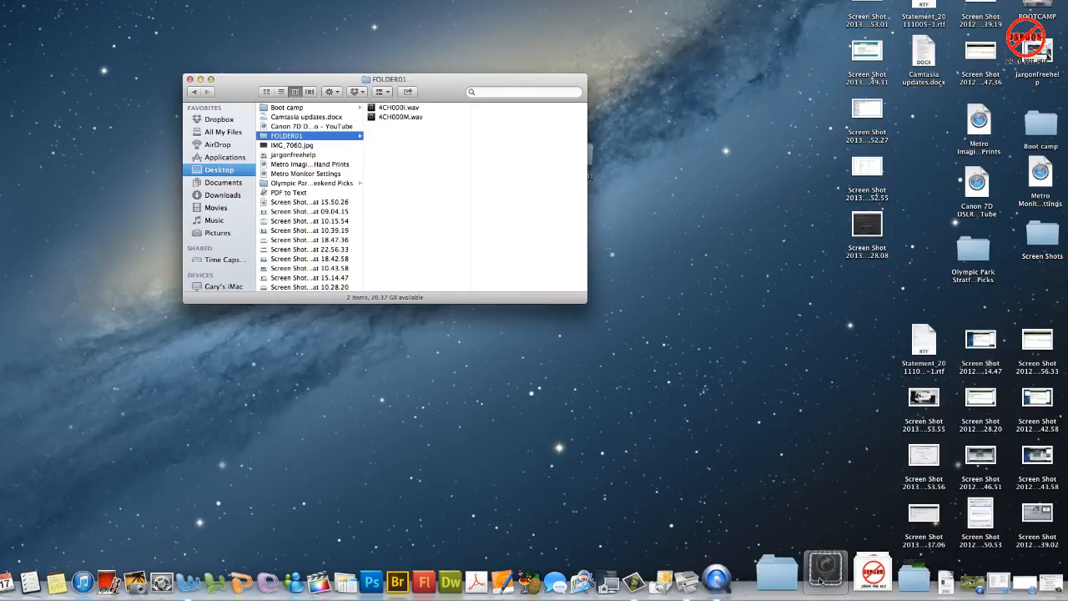
# - Set the Jargon Free Assets Dock stack to view its content as a Grid
pyautogui.click(824, 572)
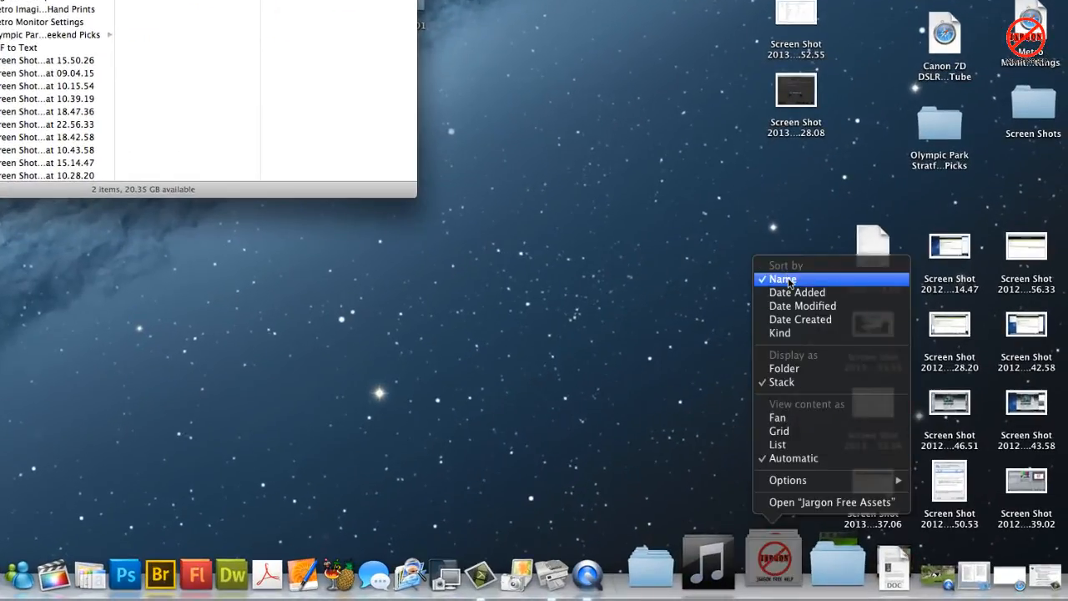
pyautogui.moveTo(796, 292)
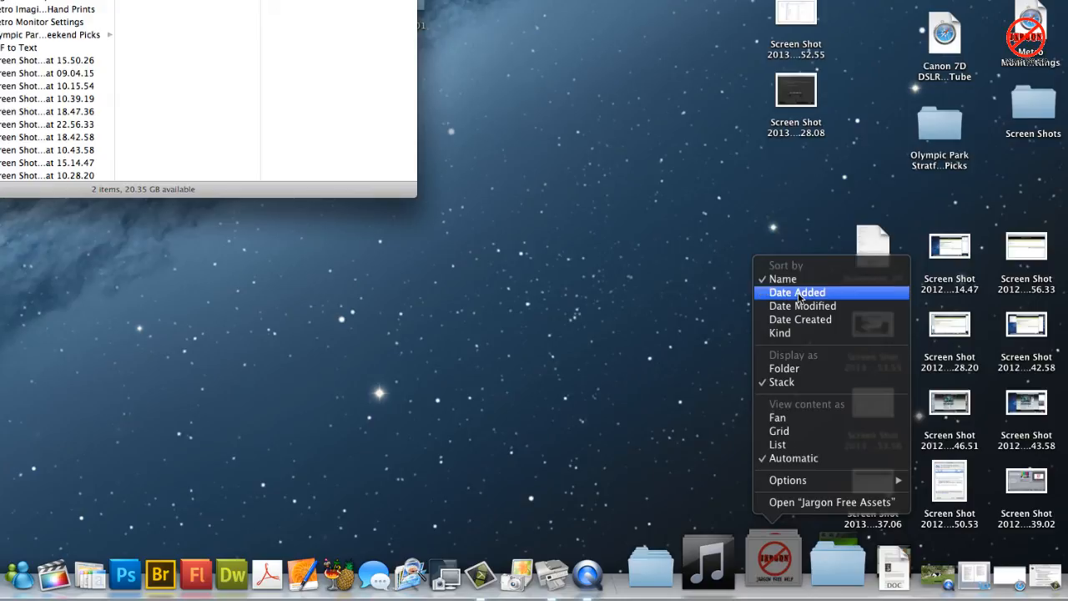
pyautogui.moveTo(799, 333)
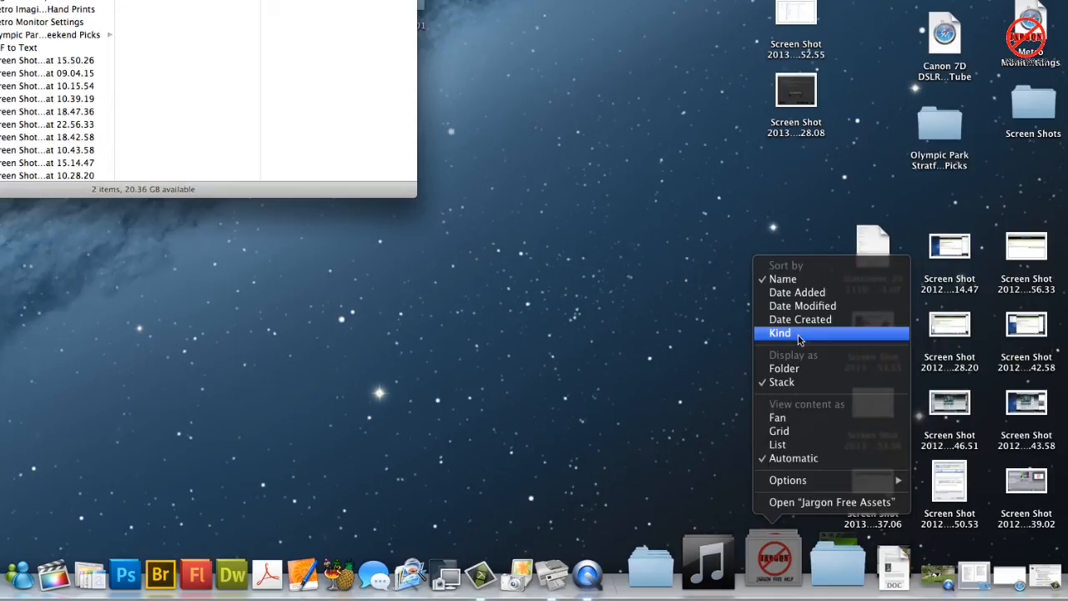
pyautogui.moveTo(793, 417)
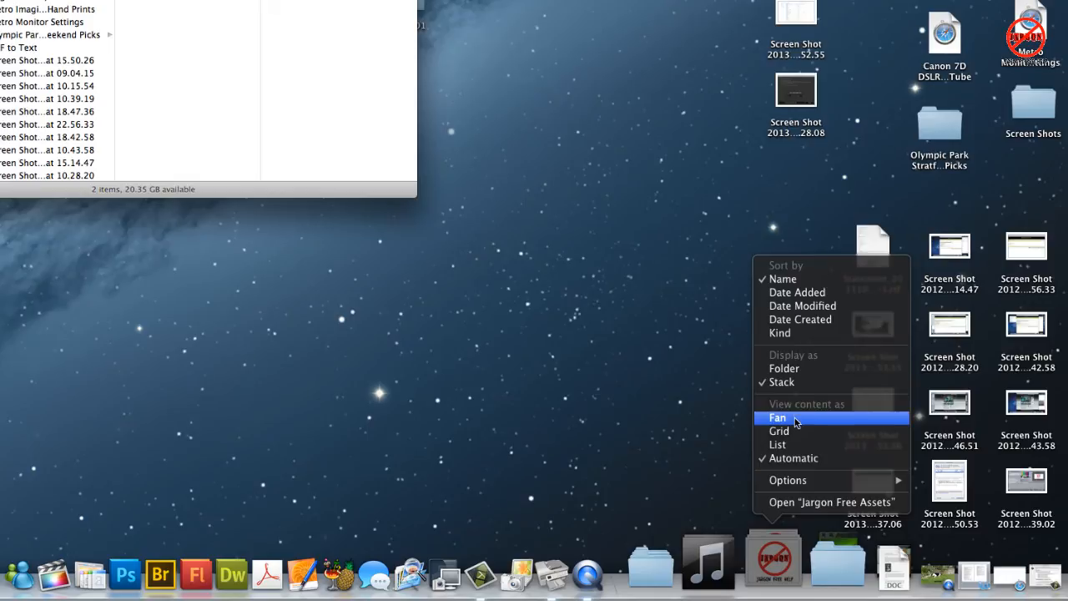
pyautogui.moveTo(793, 458)
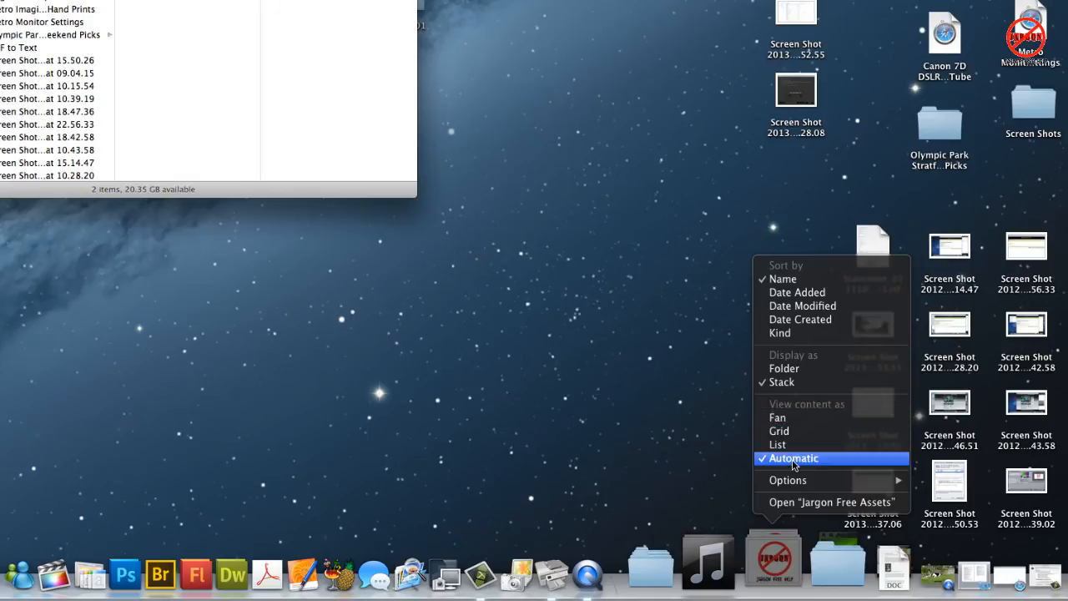
pyautogui.moveTo(777, 418)
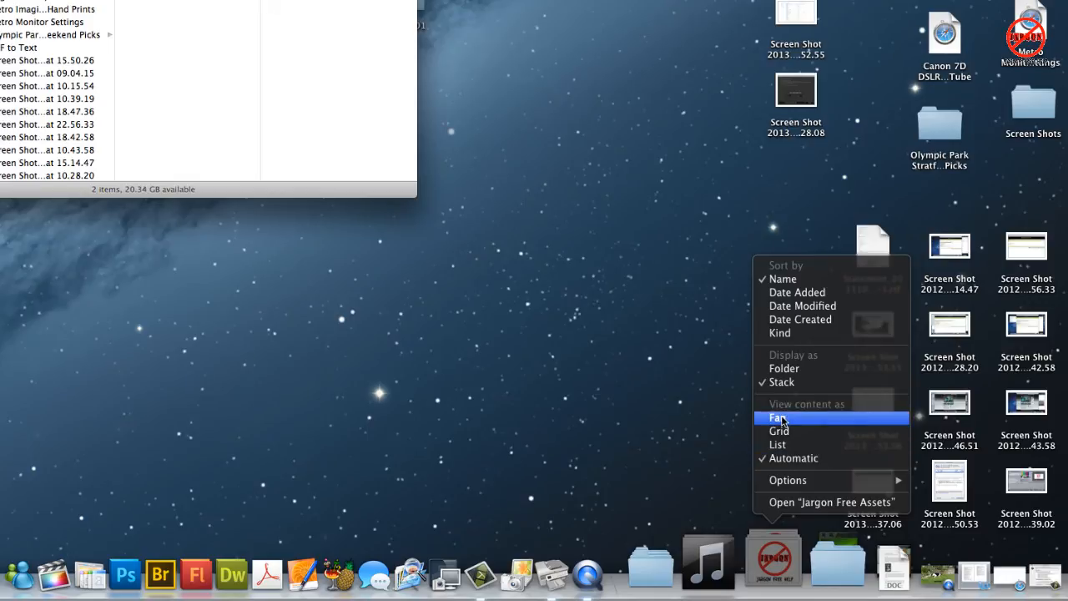
pyautogui.moveTo(778, 431)
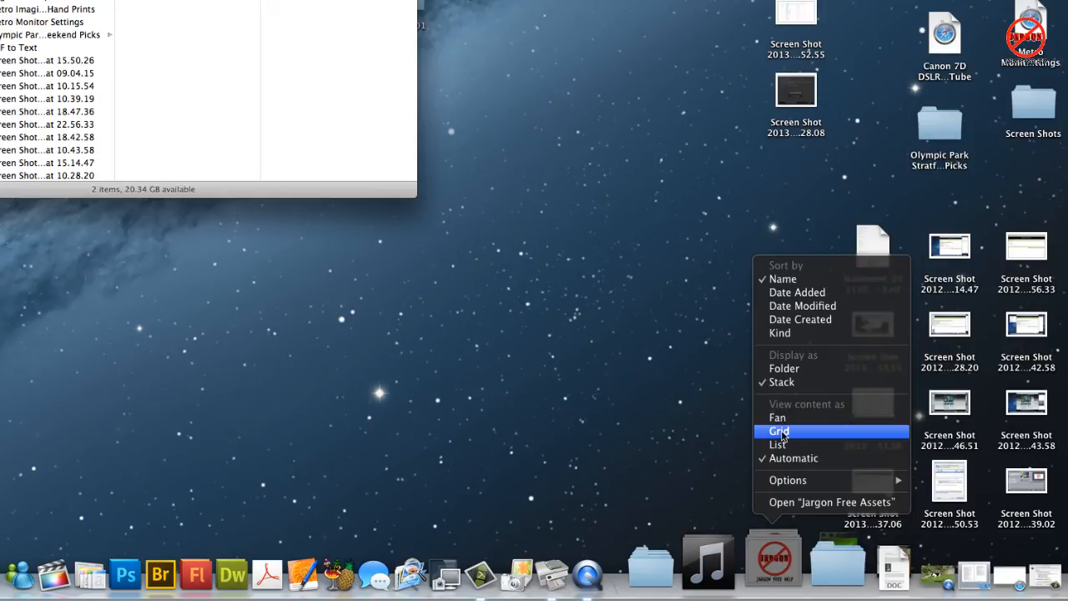
pyautogui.click(777, 431)
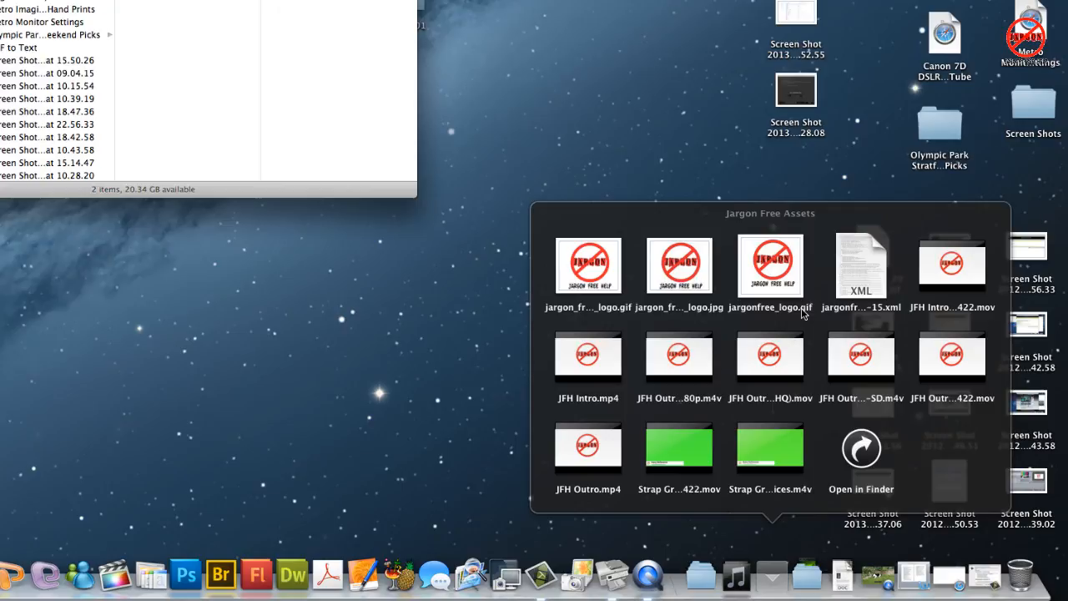
# - Open the Jargon Free Assets stack, switch its view to Grid, and reopen it to check
pyautogui.rightClick(769, 557)
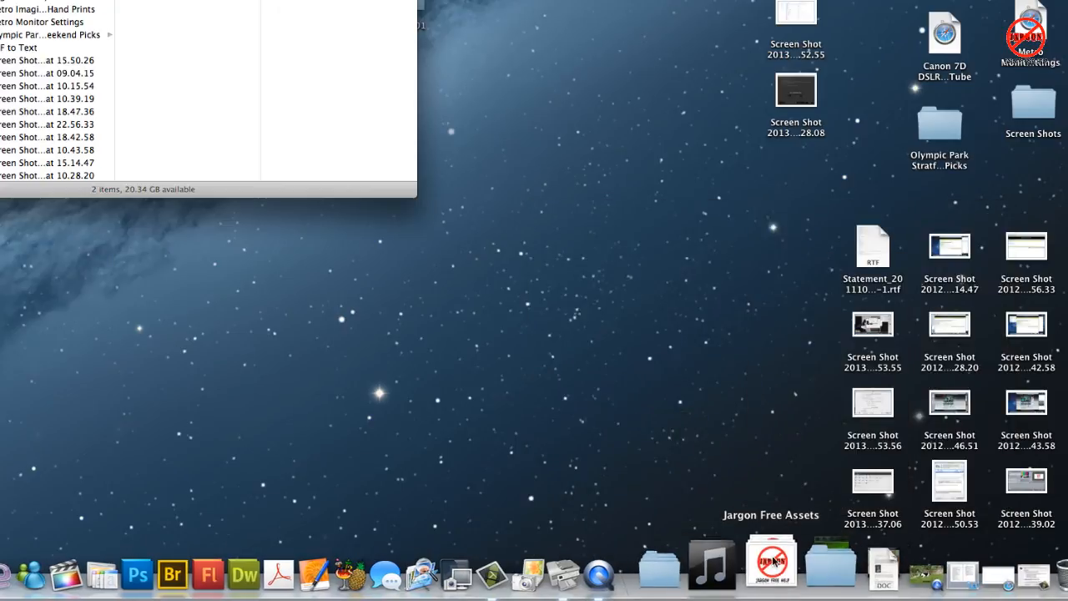
pyautogui.click(770, 557)
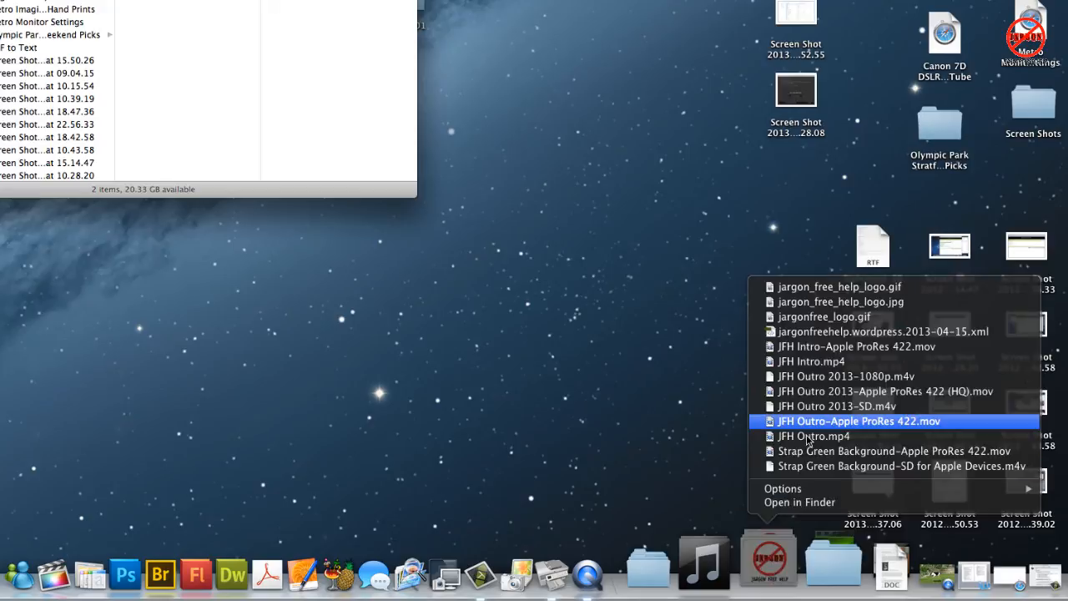
pyautogui.moveTo(809, 488)
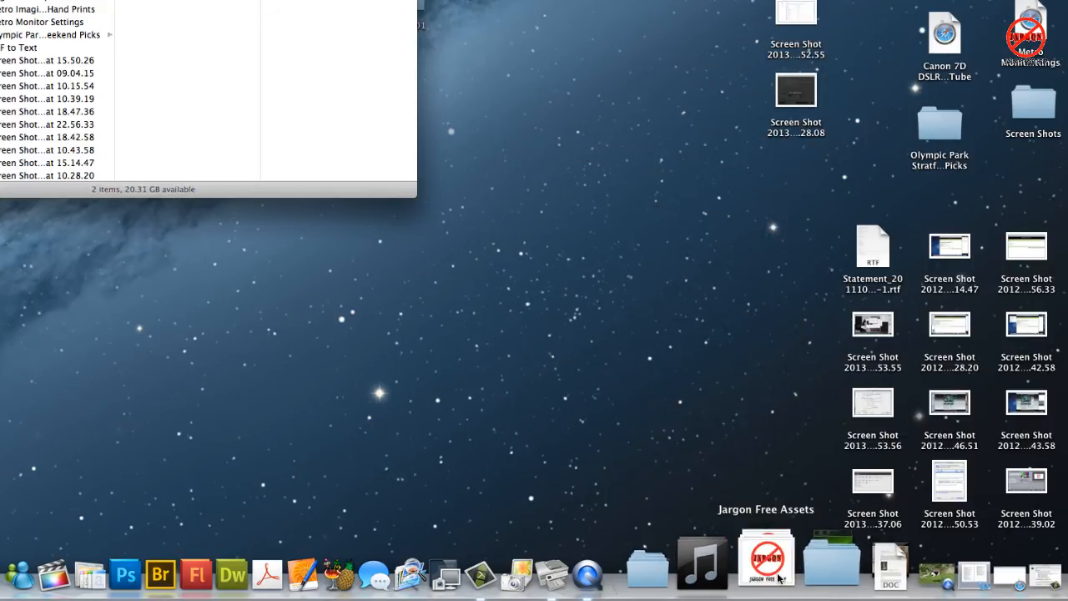
pyautogui.rightClick(765, 554)
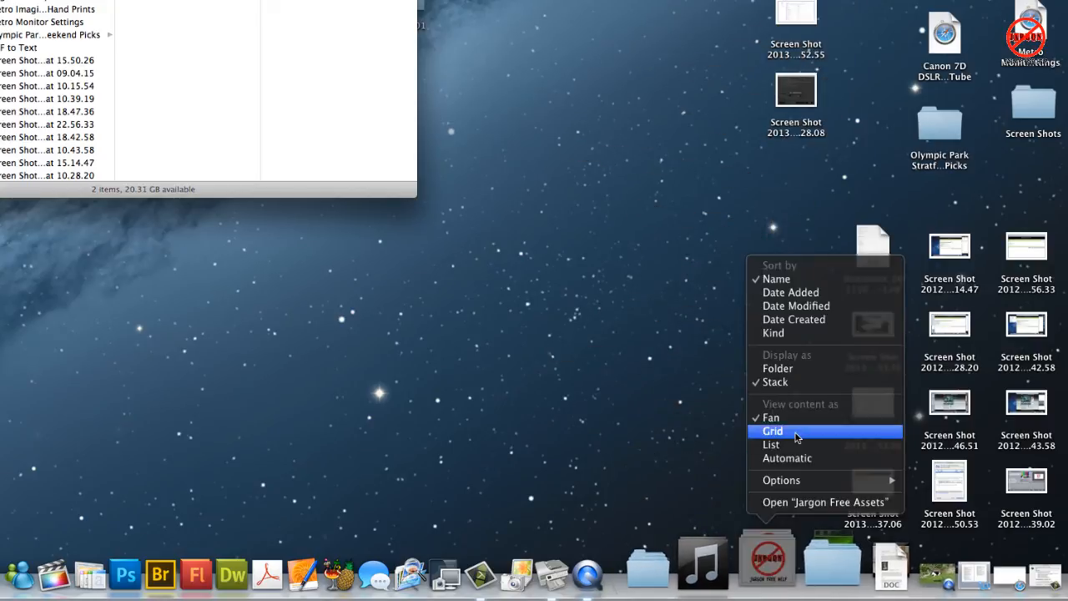
pyautogui.click(771, 431)
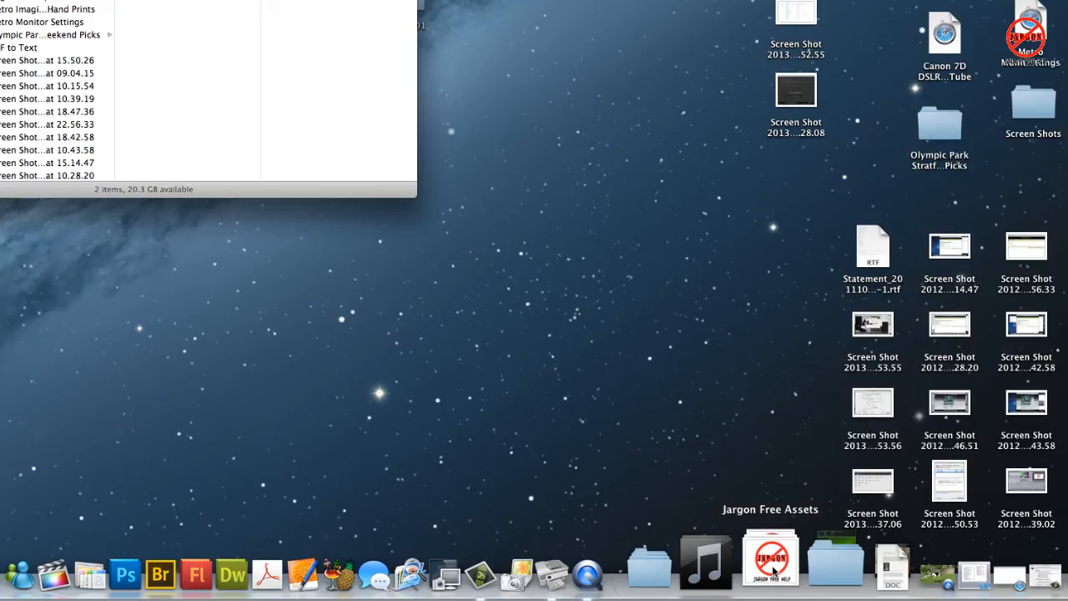
pyautogui.click(769, 559)
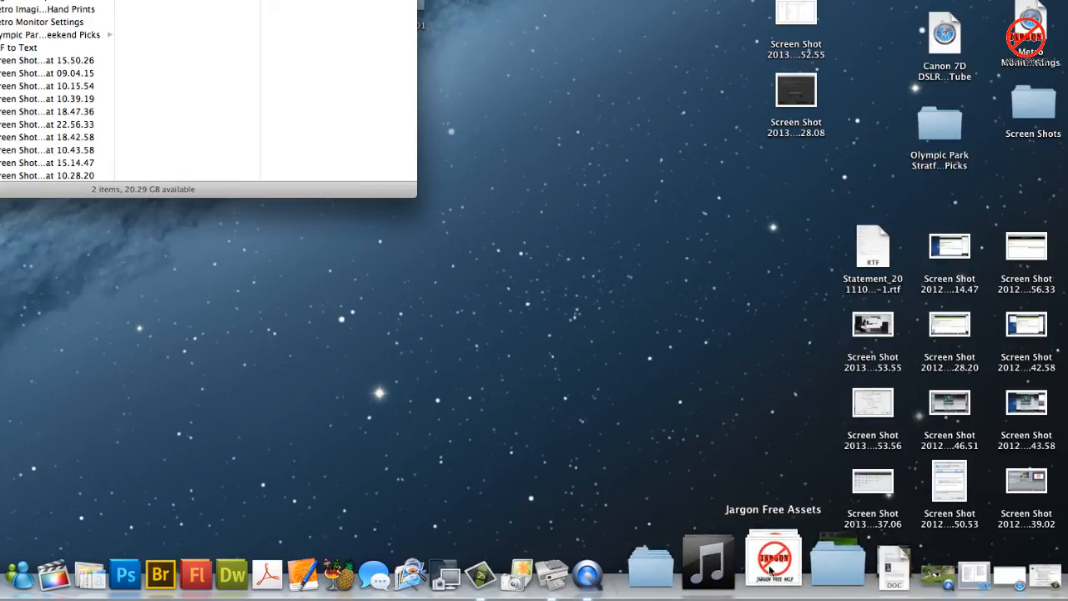
# - Switch Jargon Free Assets to Display as Folder, back to Stack, then open it
pyautogui.rightClick(772, 554)
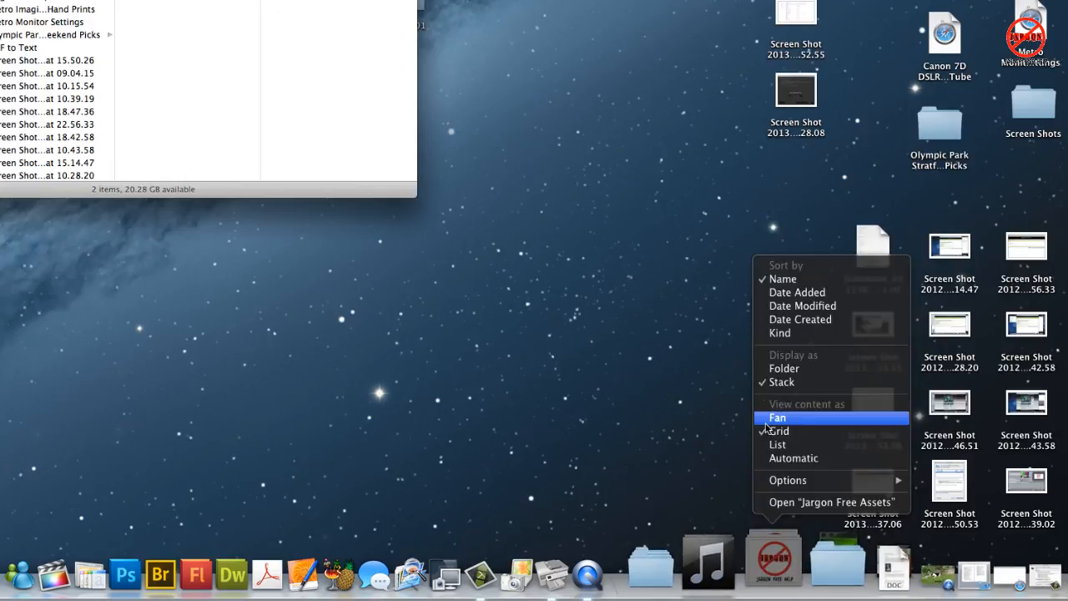
pyautogui.click(780, 431)
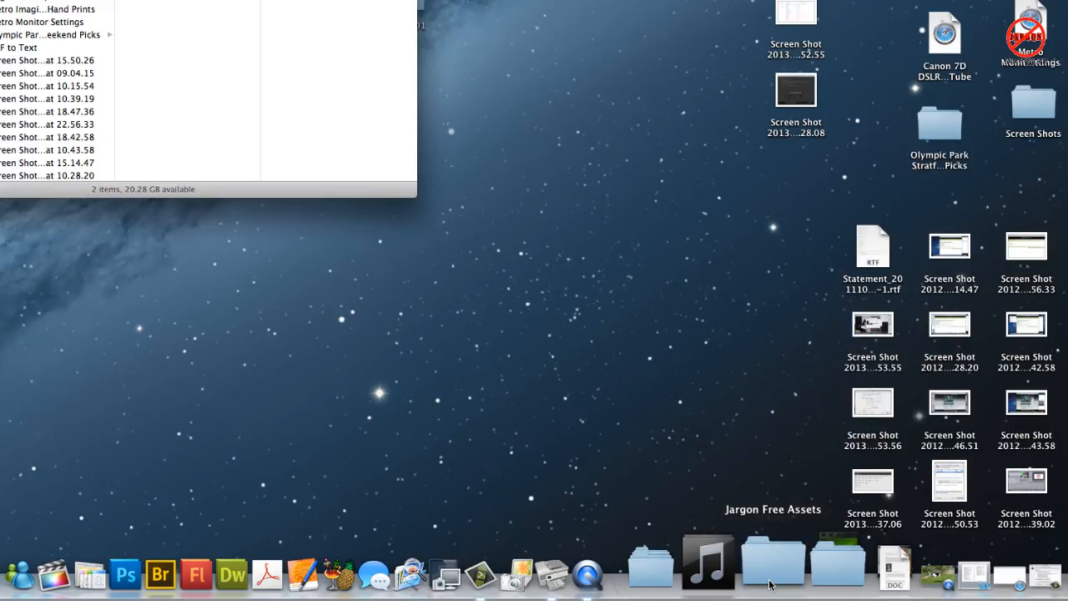
pyautogui.rightClick(770, 567)
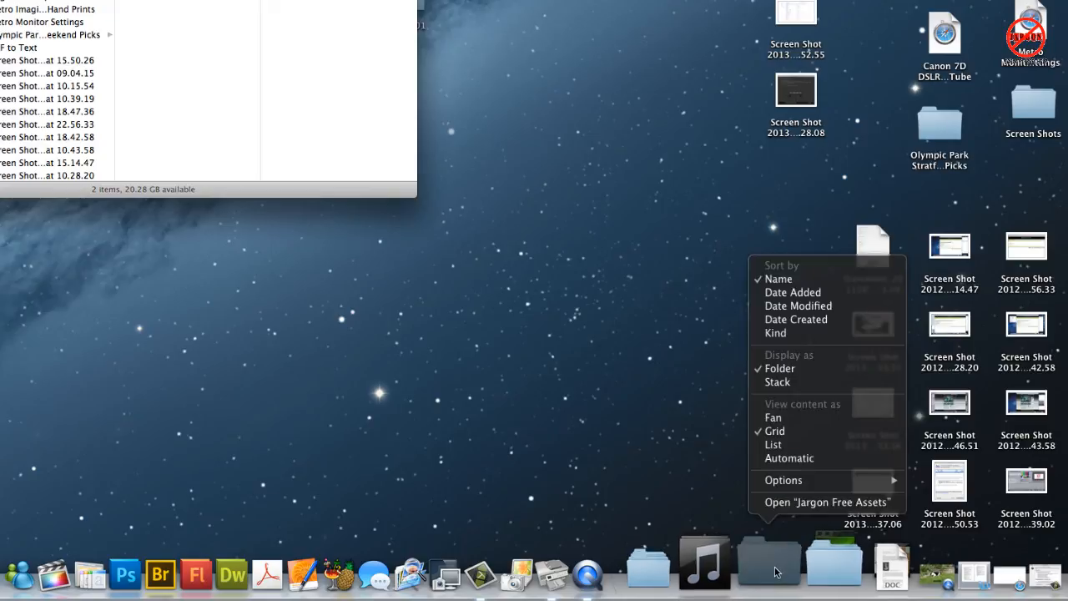
pyautogui.moveTo(777, 382)
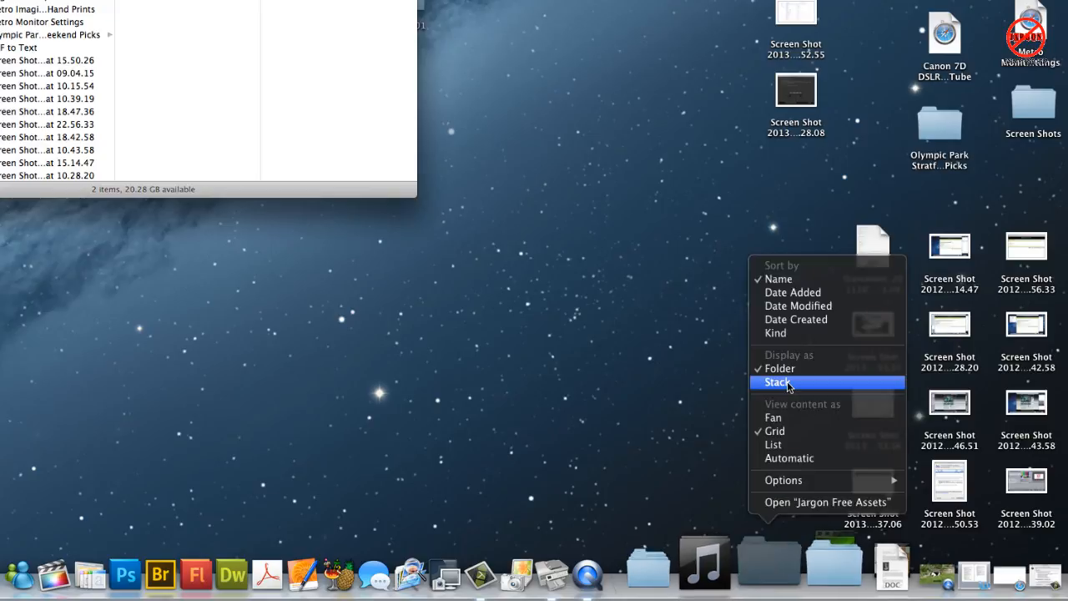
pyautogui.click(777, 382)
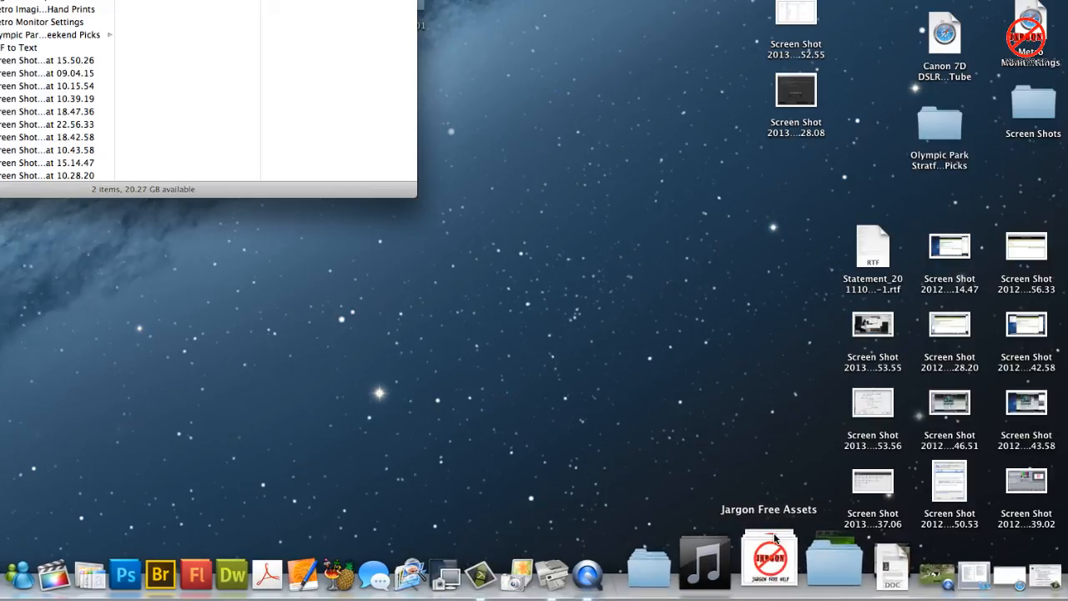
pyautogui.moveTo(768, 558)
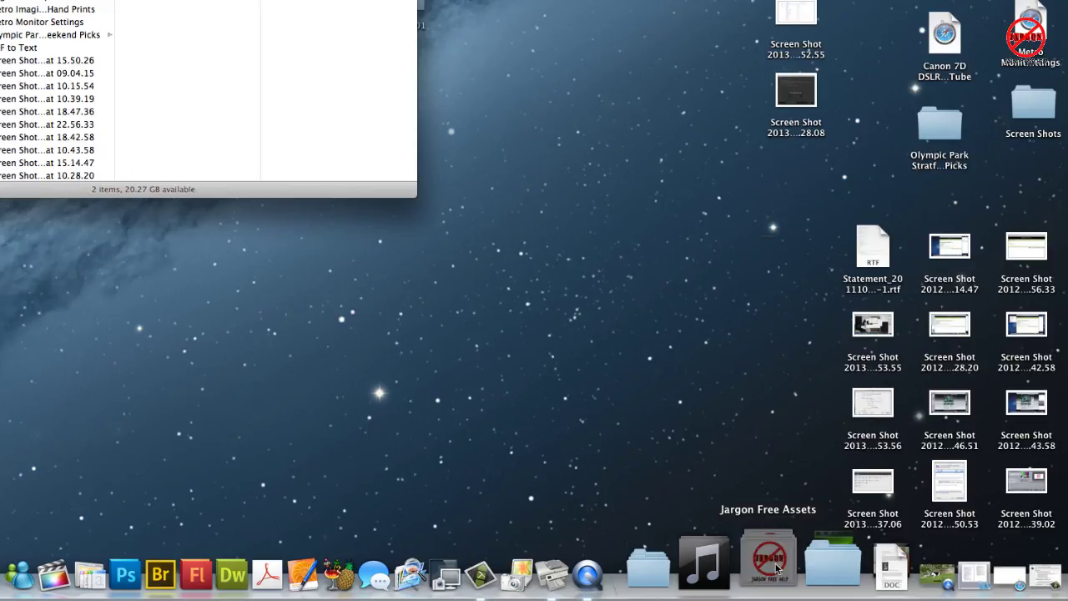
pyautogui.click(766, 557)
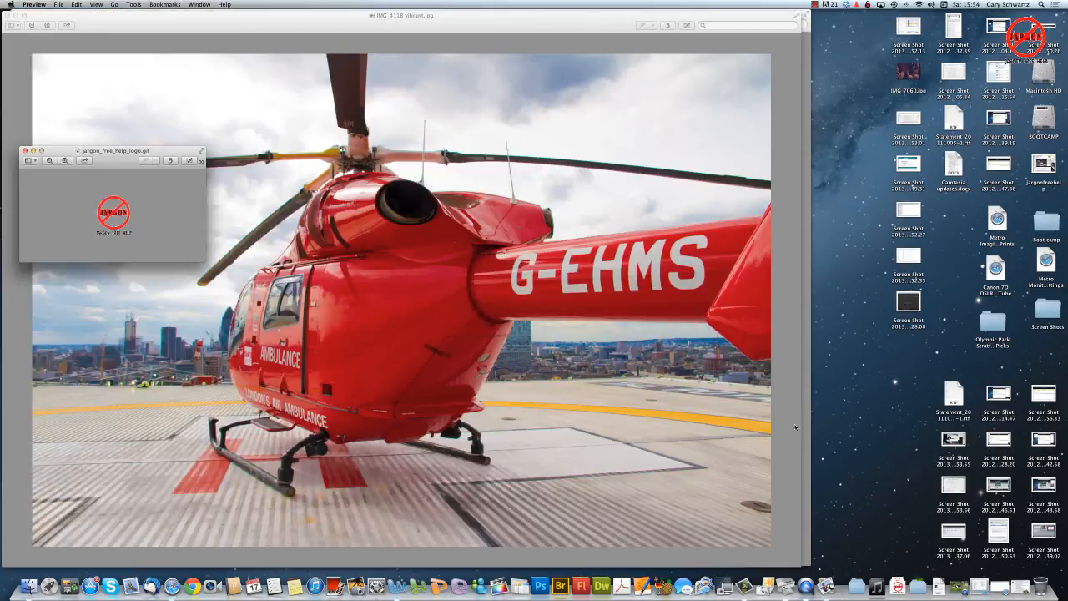
pyautogui.moveTo(144, 211)
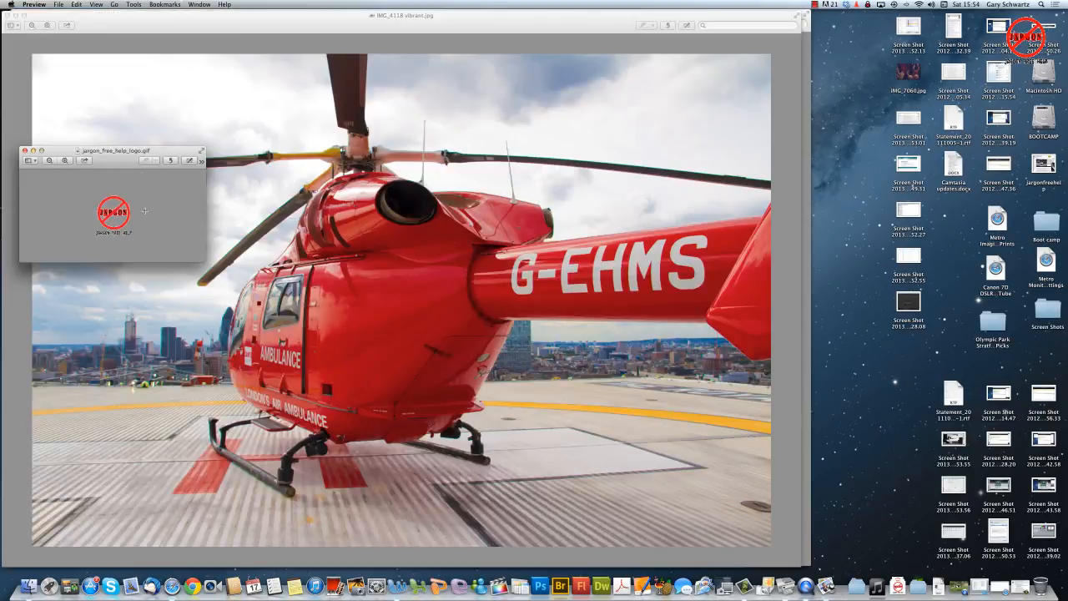
pyautogui.moveTo(223, 195)
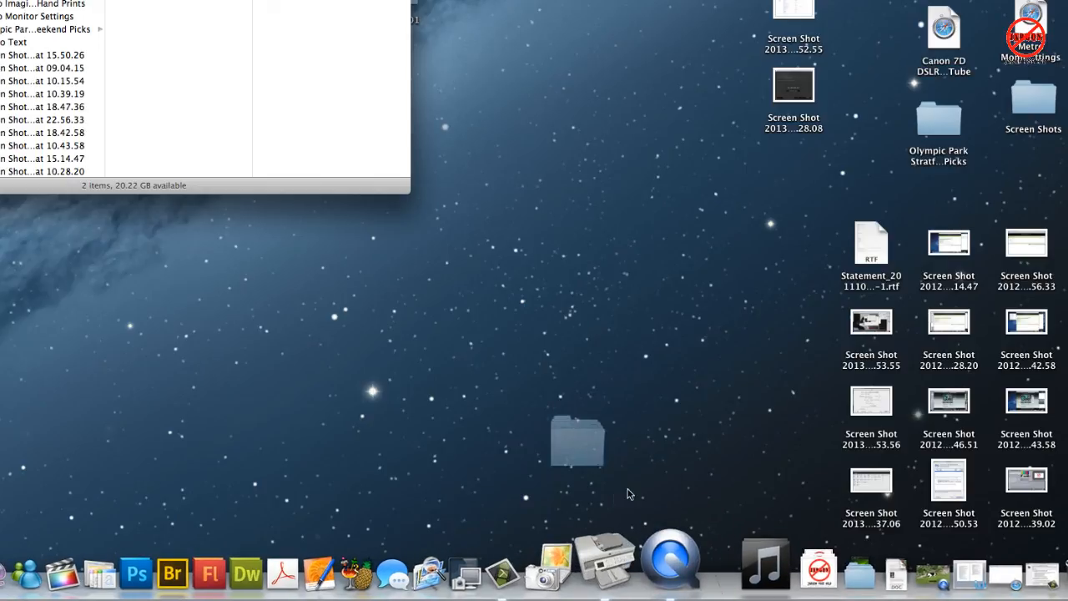
# - Drag a folder and FOLDER01 out of the Dock until they disappear
pyautogui.moveTo(576, 440); pyautogui.dragTo(534, 405)
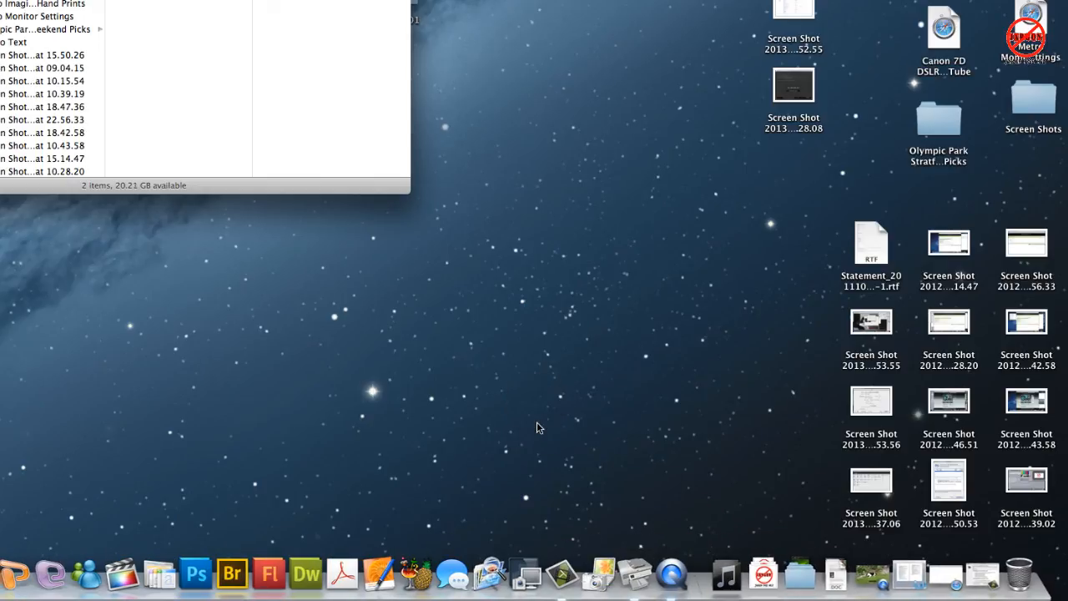
pyautogui.moveTo(734, 588)
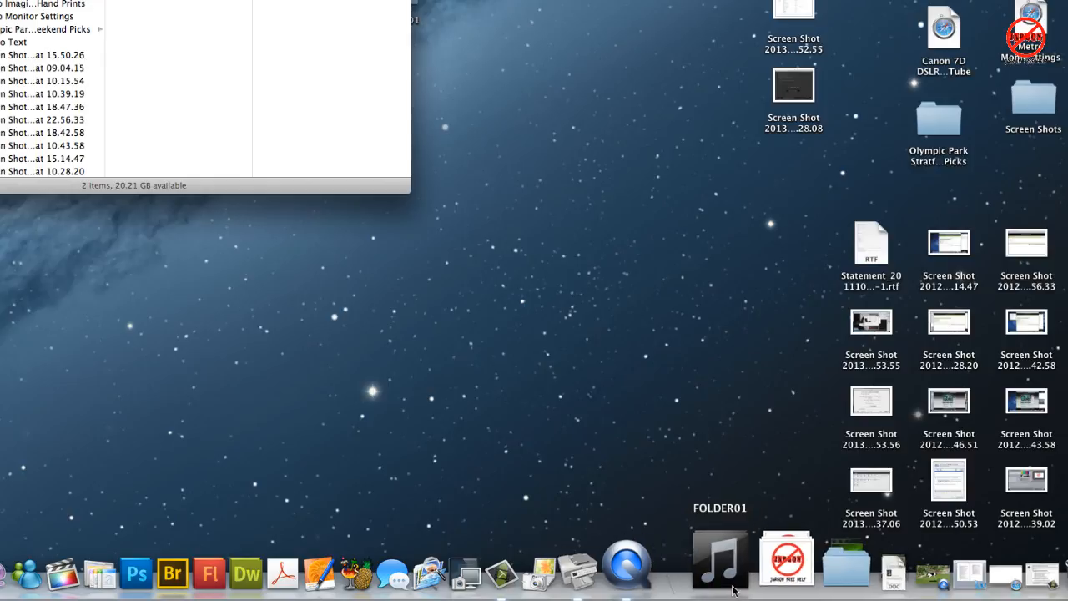
pyautogui.moveTo(720, 557); pyautogui.dragTo(582, 420)
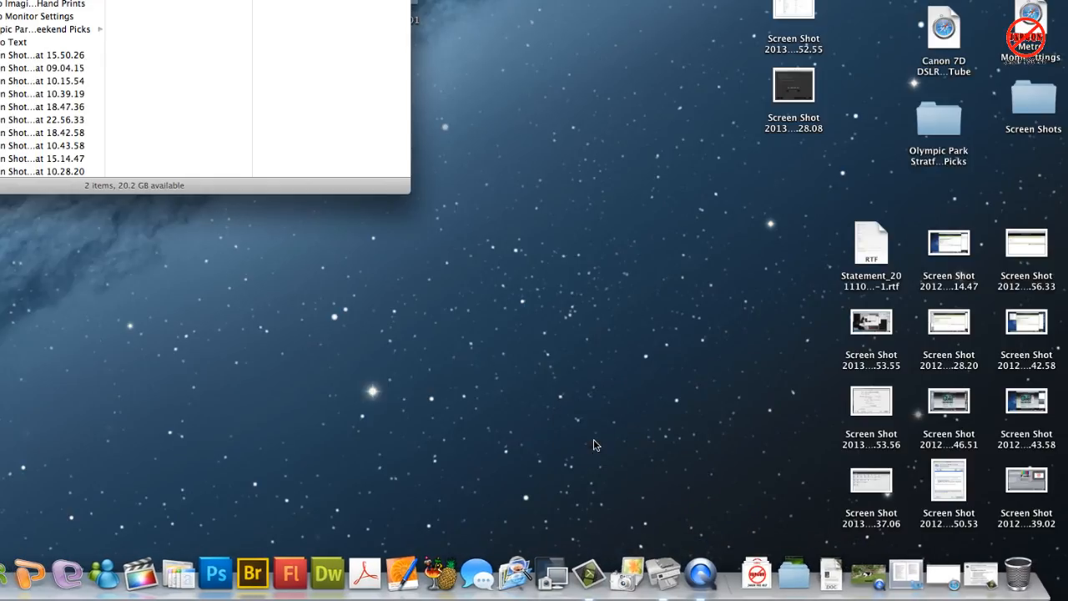
pyautogui.moveTo(444, 365)
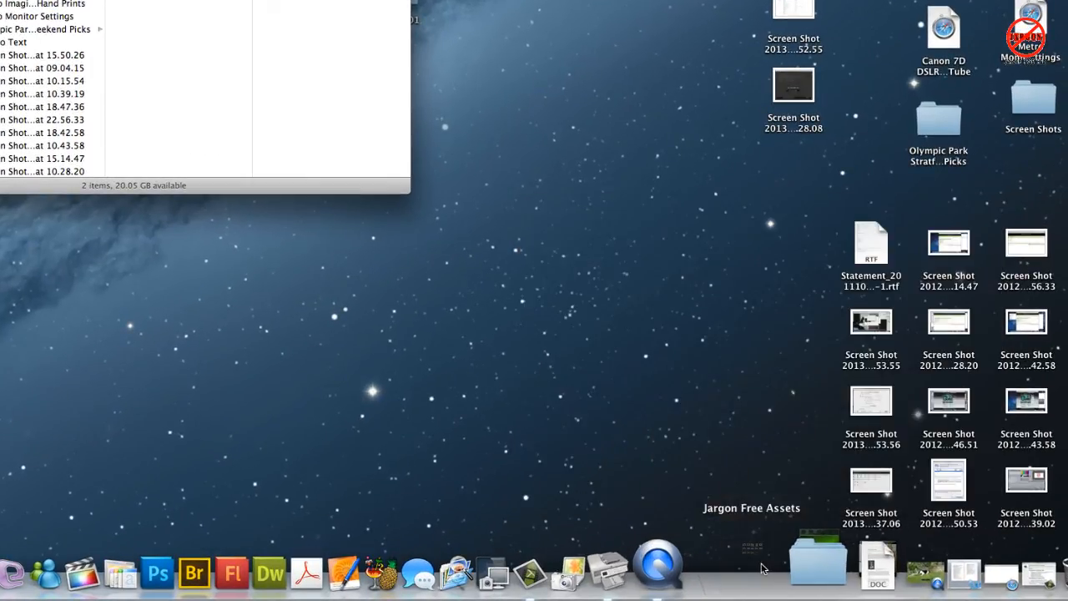
# - Use Options > Show in Finder on the Jargon Free Assets stack
pyautogui.rightClick(750, 555)
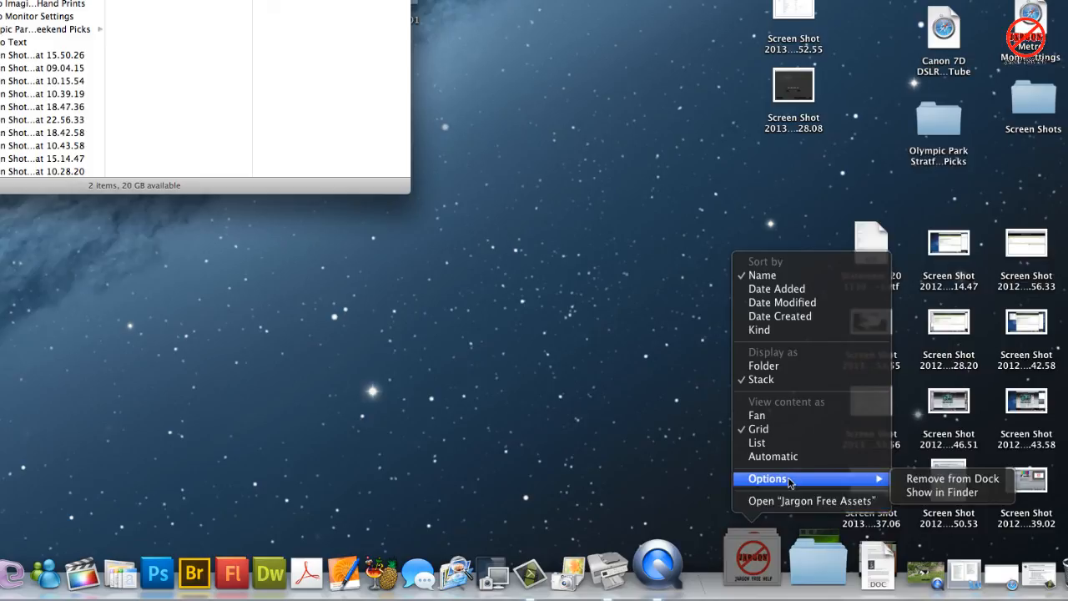
pyautogui.moveTo(952, 477)
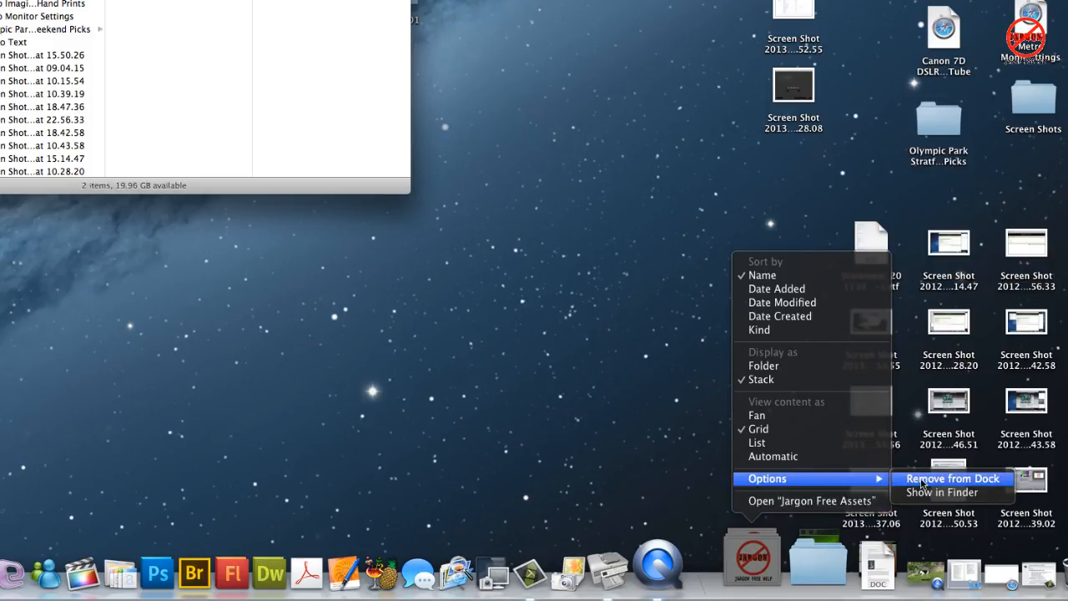
pyautogui.moveTo(941, 492)
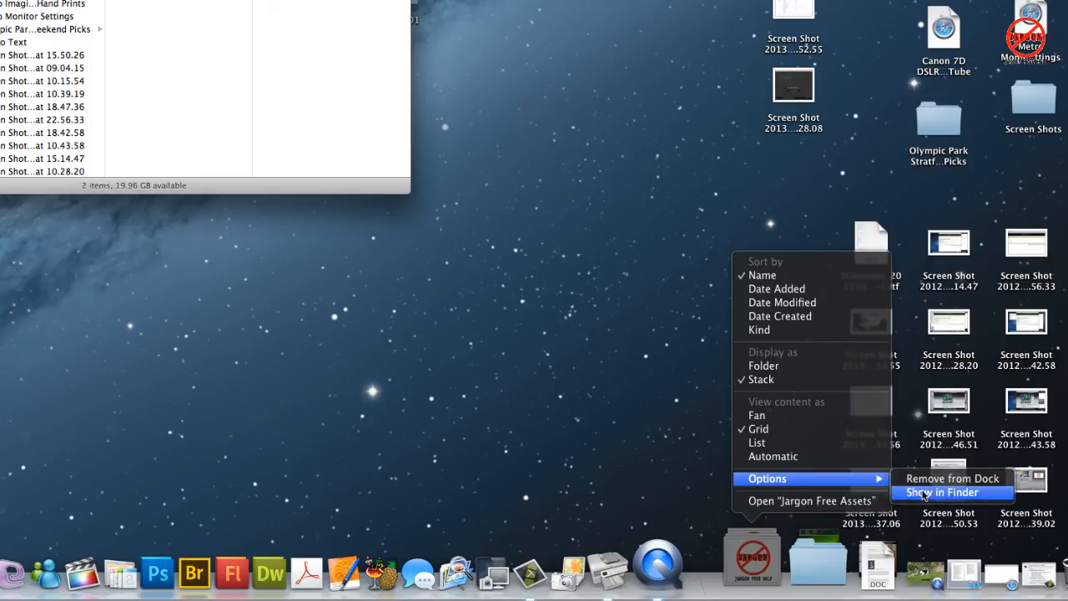
pyautogui.click(939, 491)
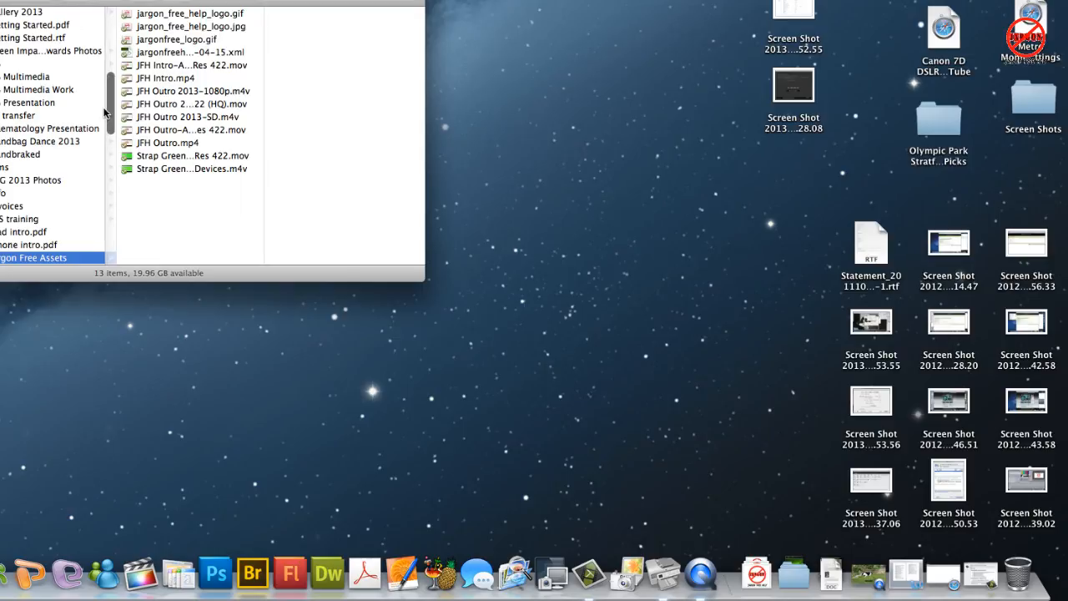